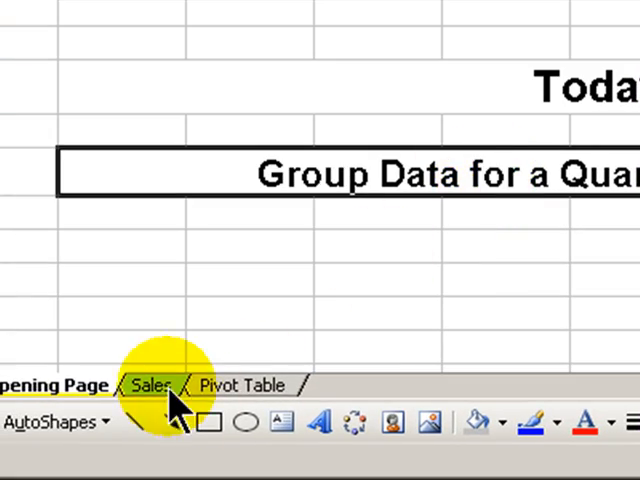
- Review the January–June entries in the Month column of the 2008 Sales sheet
{"action": "left_click", "coordinate": [150, 384]}
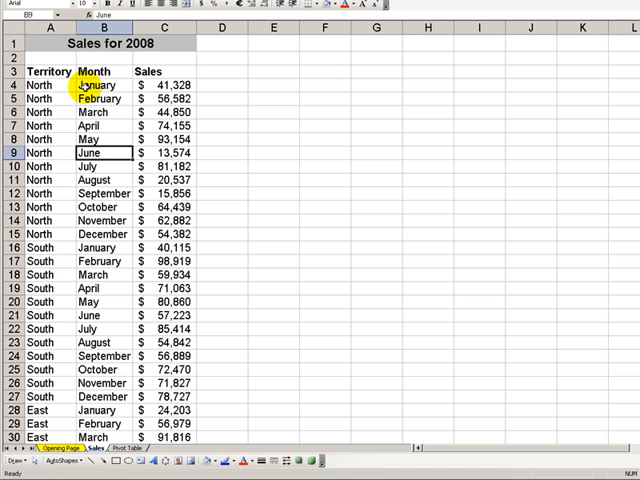
{"action": "left_click", "coordinate": [36, 84]}
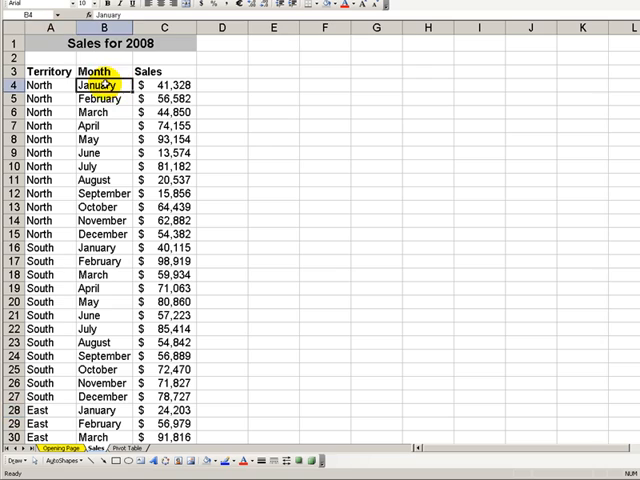
{"action": "left_click_drag", "start_coordinate": [100, 84], "coordinate": [100, 232]}
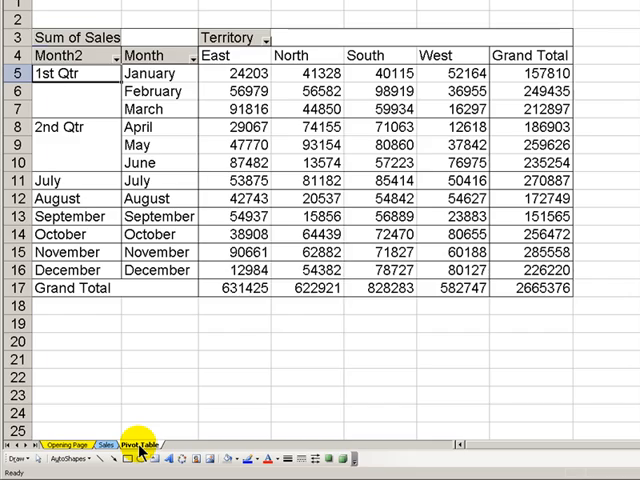
{"action": "left_click", "coordinate": [64, 72]}
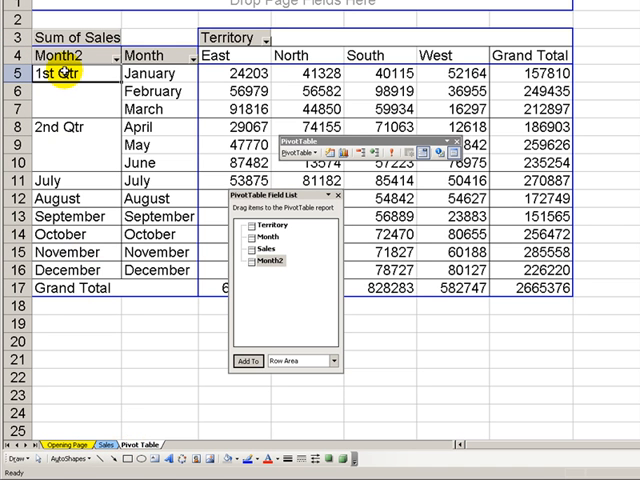
{"action": "left_click", "coordinate": [64, 126]}
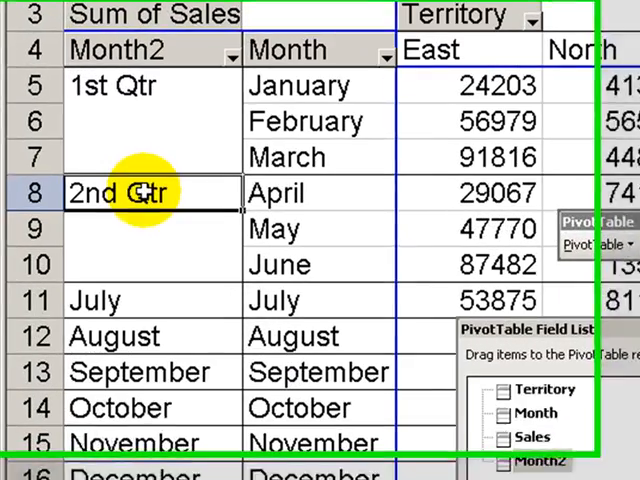
{"action": "left_click", "coordinate": [110, 320]}
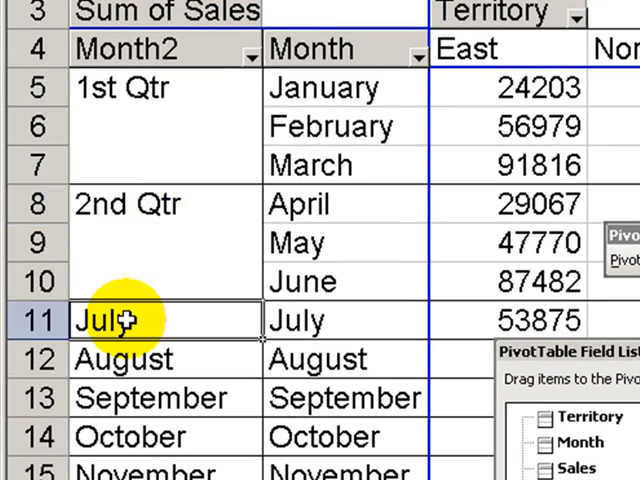
{"action": "scroll", "scroll_direction": "down", "scroll_amount": 3}
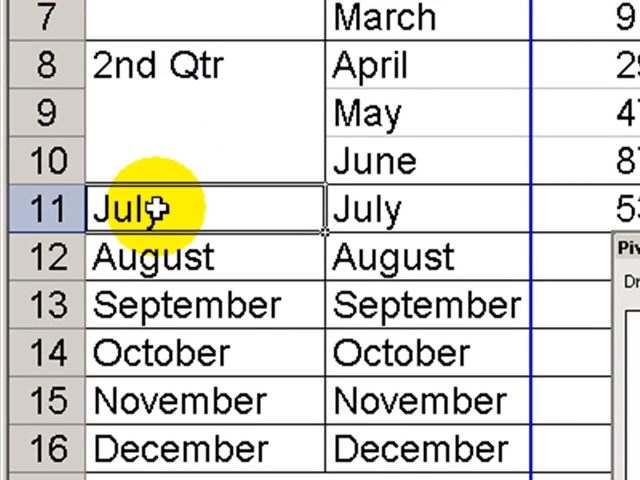
- Group July–September in Month2 into one item named 3rd Qtr
{"action": "left_click_drag", "start_coordinate": [160, 208], "coordinate": [176, 304]}
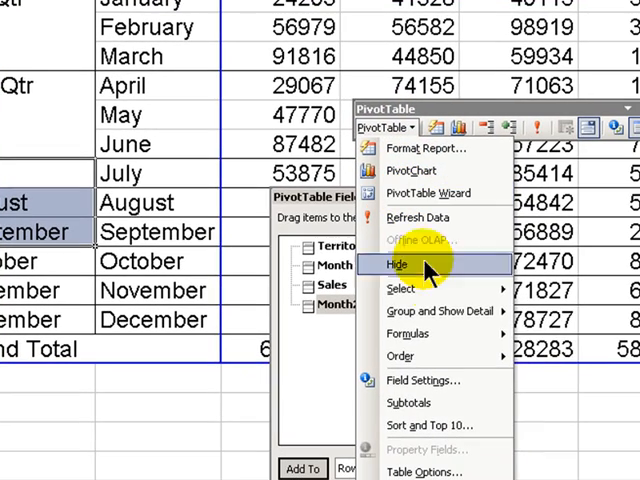
{"action": "mouse_move", "coordinate": [440, 312]}
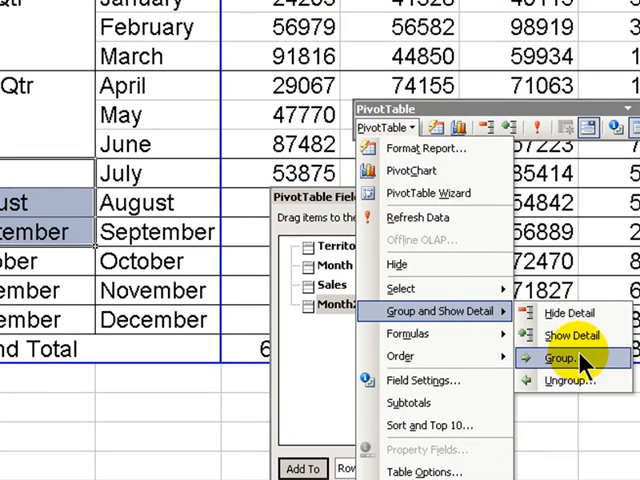
{"action": "left_click", "coordinate": [568, 358]}
{"action": "type", "text": "3"}
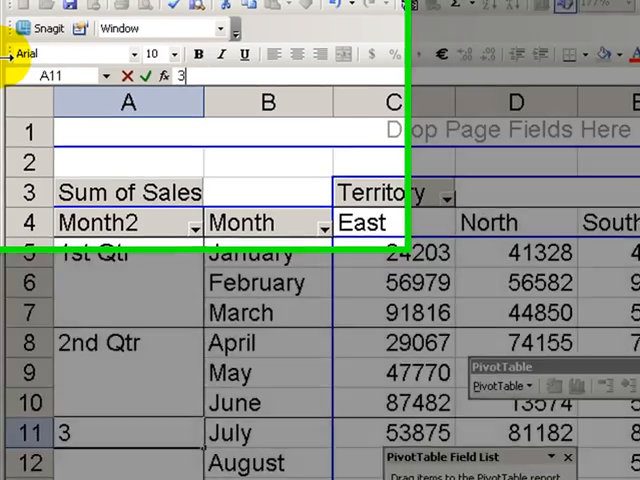
{"action": "type", "text": "rd Qtr"}
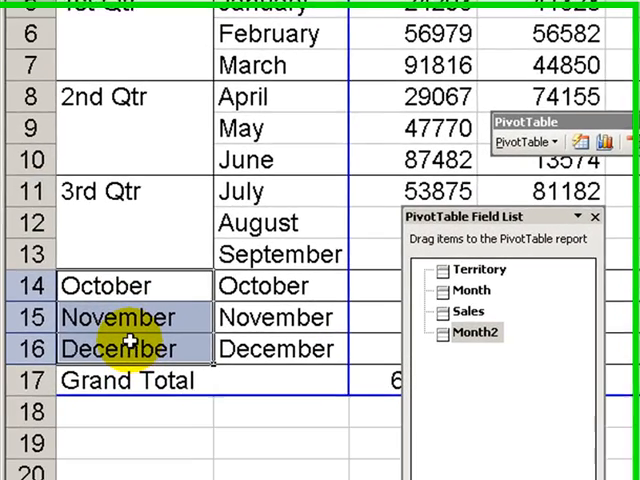
- Group October–December into a 4th Qtr item via the PivotTable Group command
{"action": "left_click", "coordinate": [536, 134]}
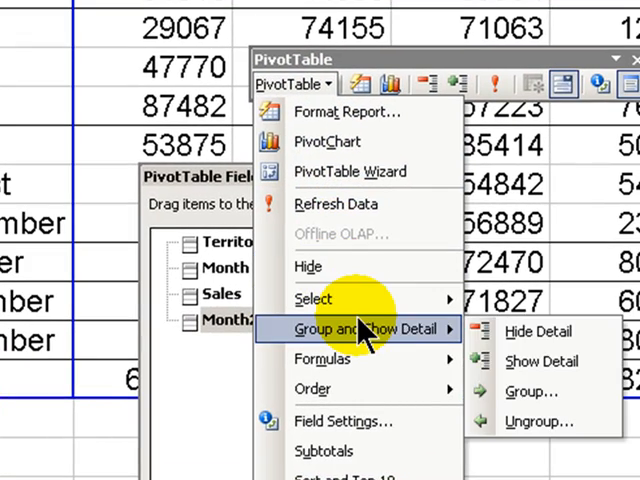
{"action": "left_click", "coordinate": [532, 392]}
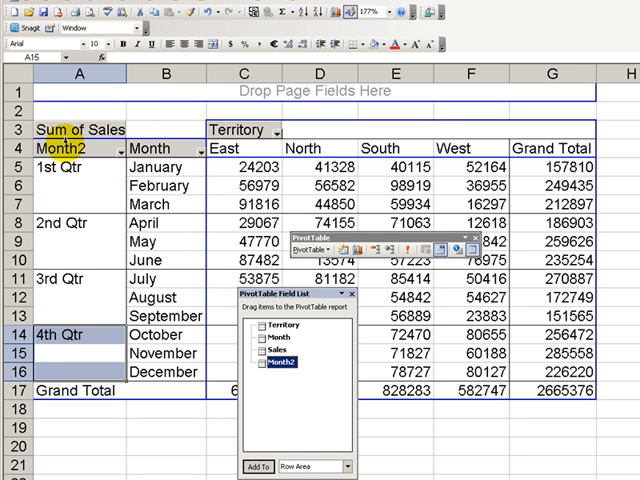
- Rename the Month2 field header to Quarter and close the PivotTable Field List
{"action": "left_click", "coordinate": [80, 148]}
{"action": "type", "text": "Quarter"}
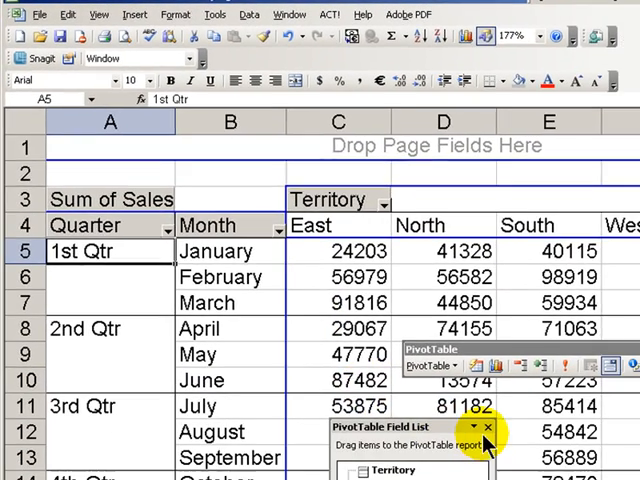
{"action": "left_click", "coordinate": [488, 428]}
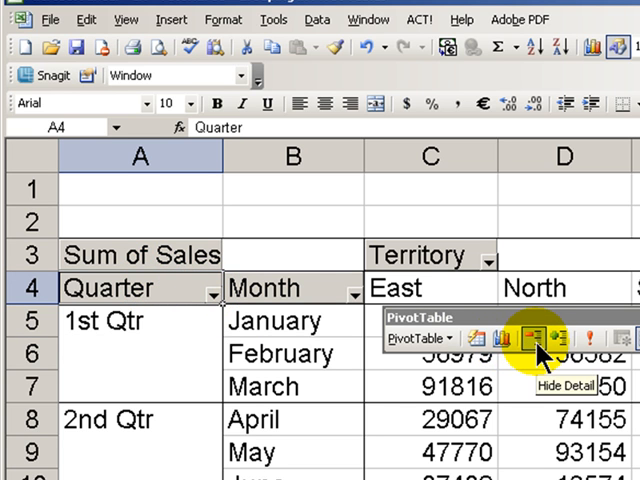
{"action": "left_click", "coordinate": [538, 336]}
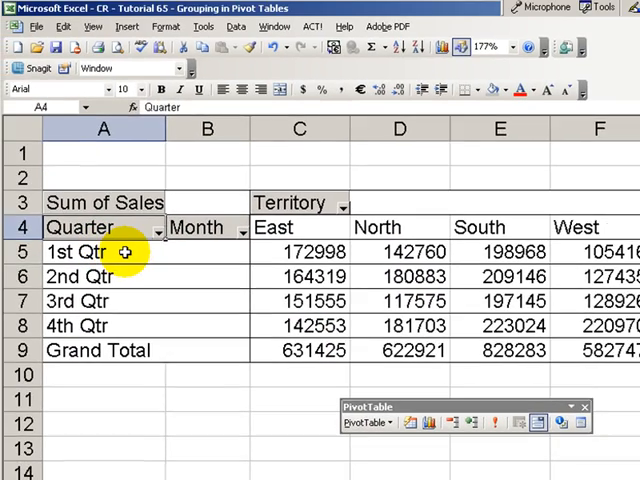
{"action": "left_click", "coordinate": [104, 252]}
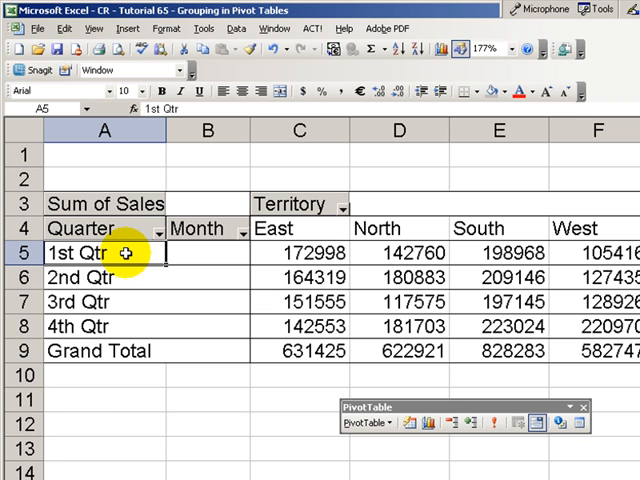
{"action": "double_click", "coordinate": [84, 252]}
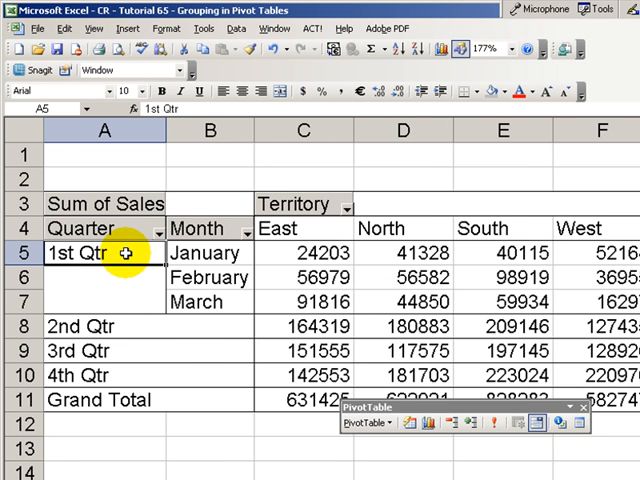
{"action": "double_click", "coordinate": [70, 252]}
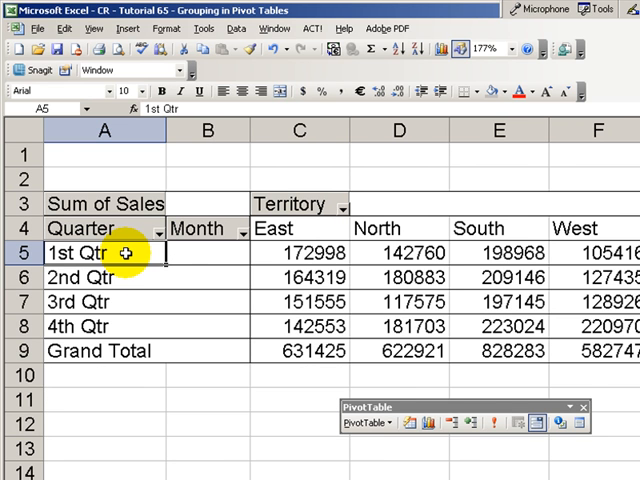
{"action": "left_click", "coordinate": [90, 228]}
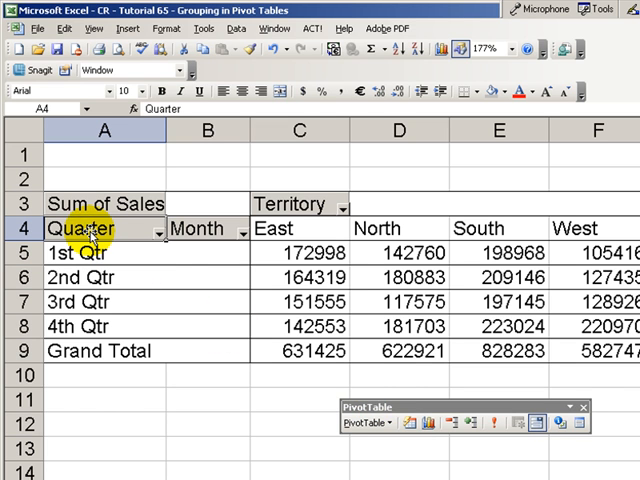
{"action": "mouse_move", "coordinate": [472, 436]}
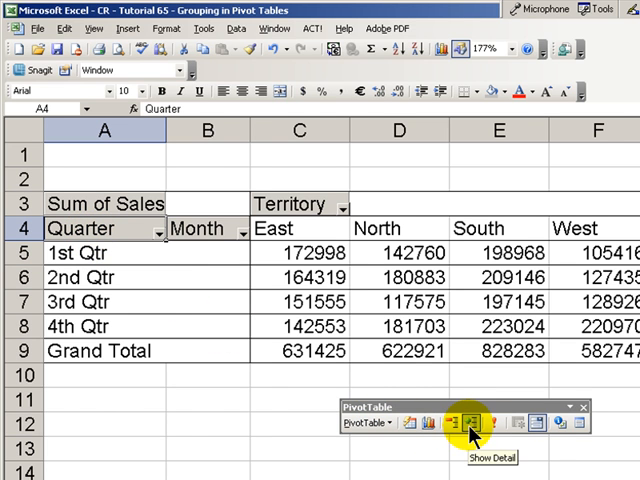
{"action": "left_click", "coordinate": [470, 432]}
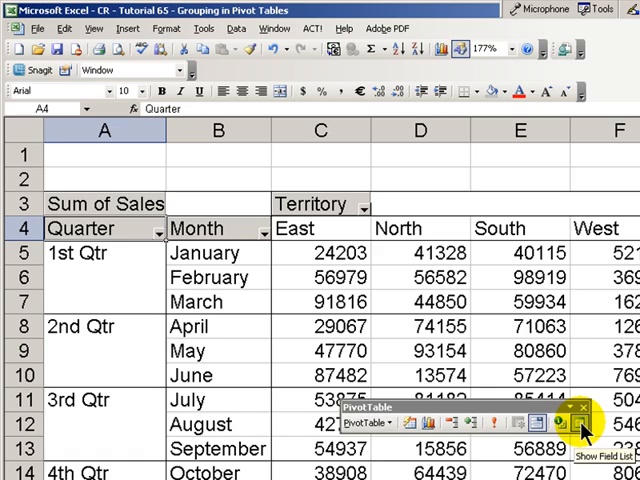
{"action": "left_click", "coordinate": [580, 428]}
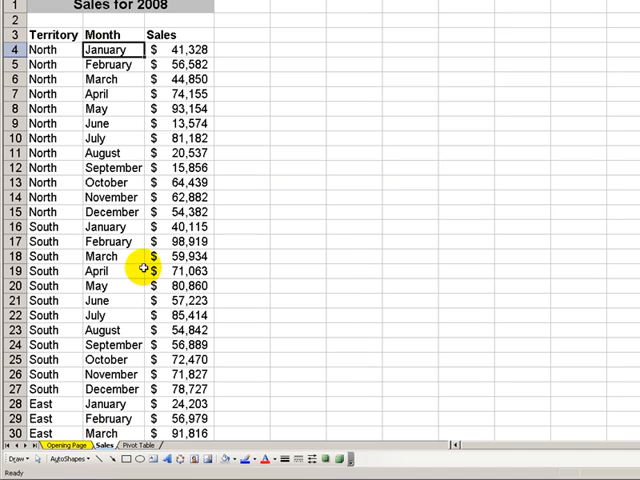
- Return to the Opening Page sheet titled 'Group Data for a Quarterly Report in a Pivot Table'
{"action": "left_click", "coordinate": [60, 444]}
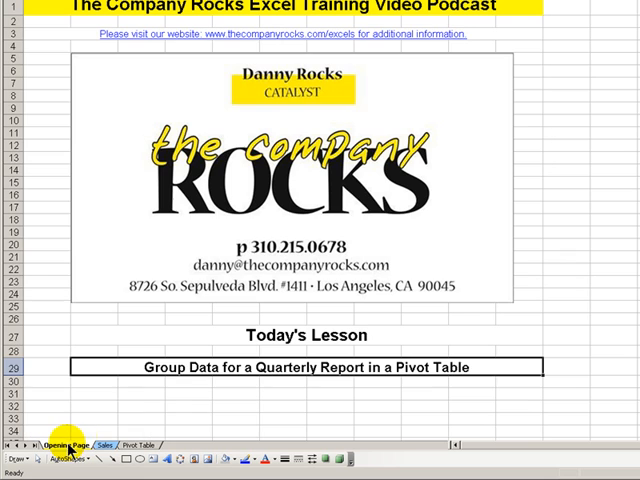